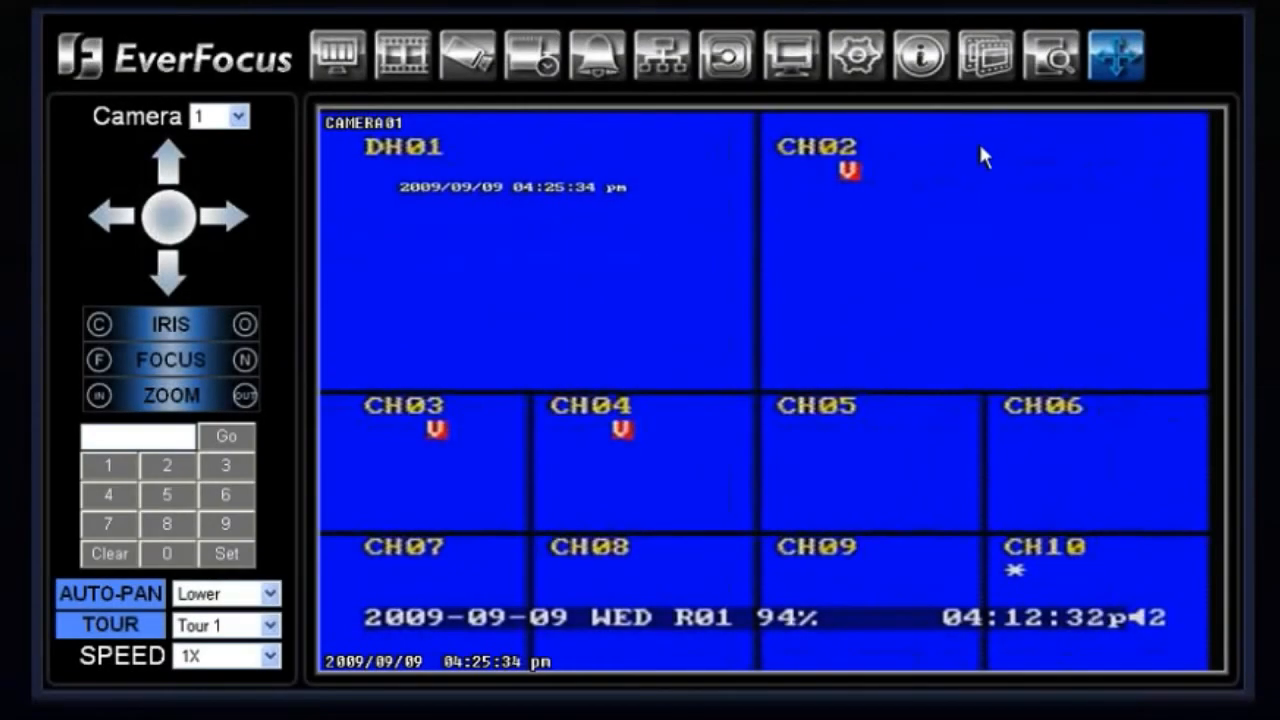
pyautogui.moveTo(615, 167)
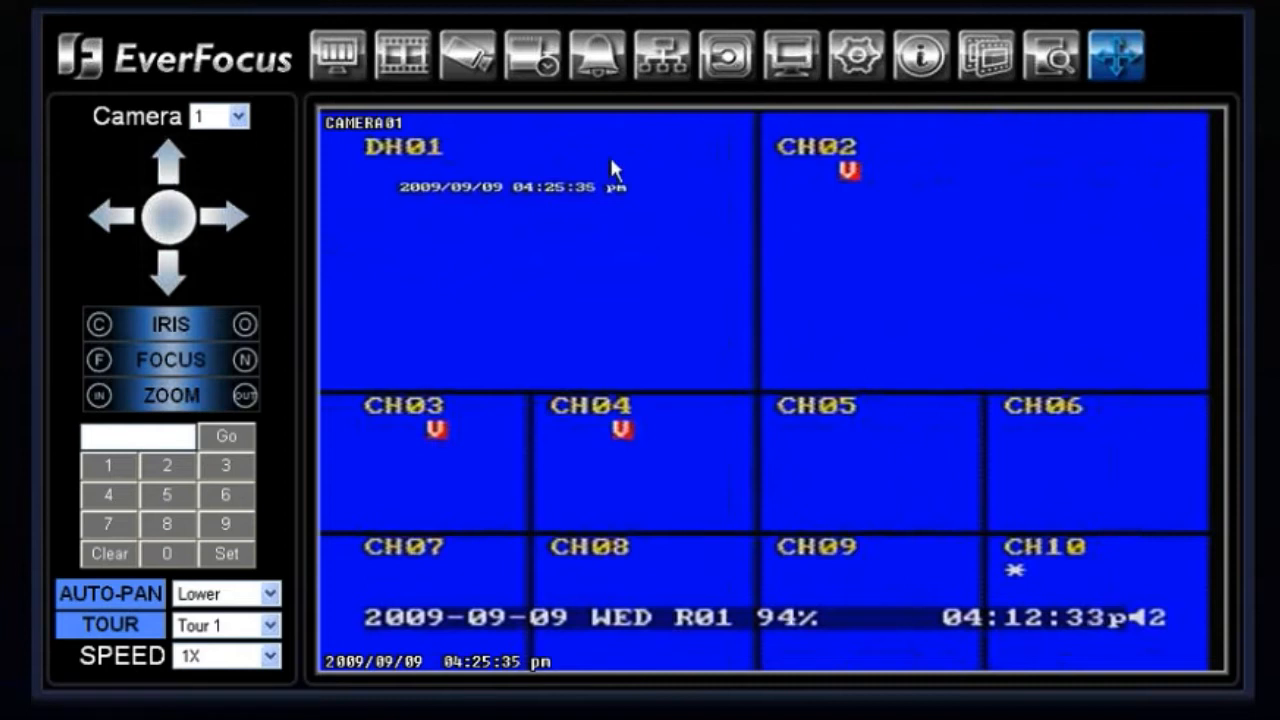
# Step: Select camera 1 from the PTZ panel's Camera dropdown
pyautogui.click(244, 116)
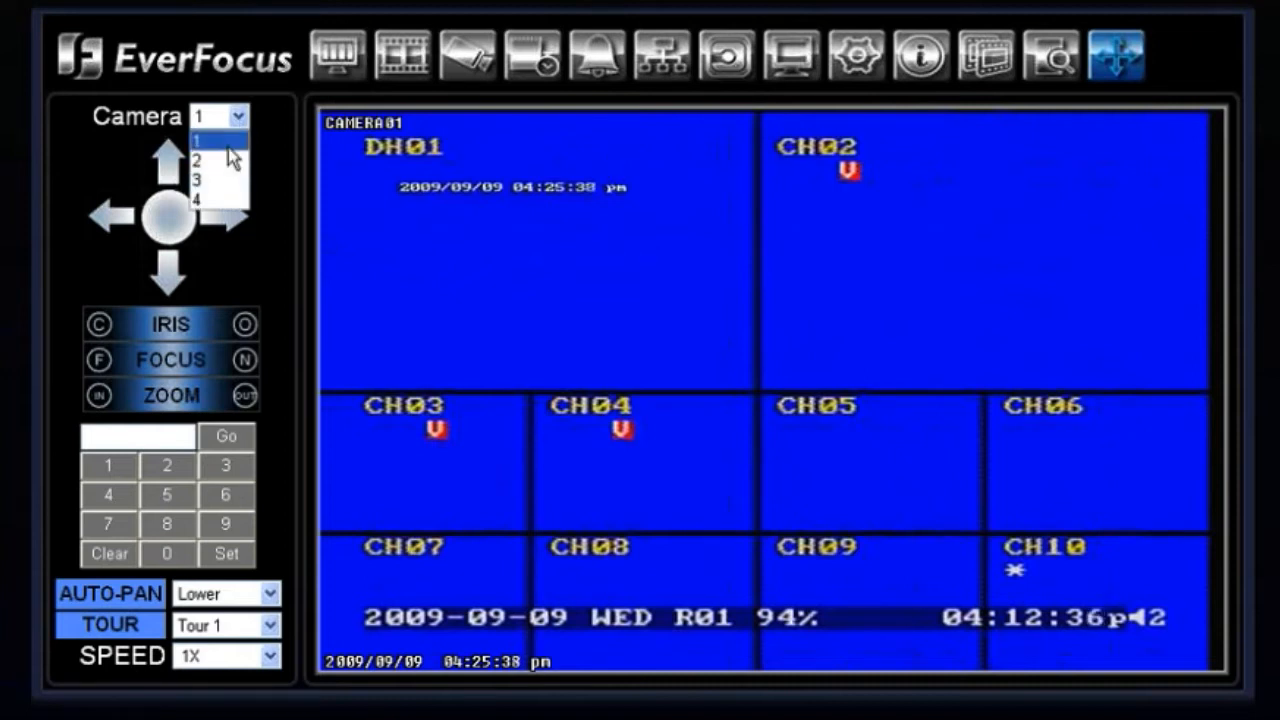
pyautogui.click(197, 159)
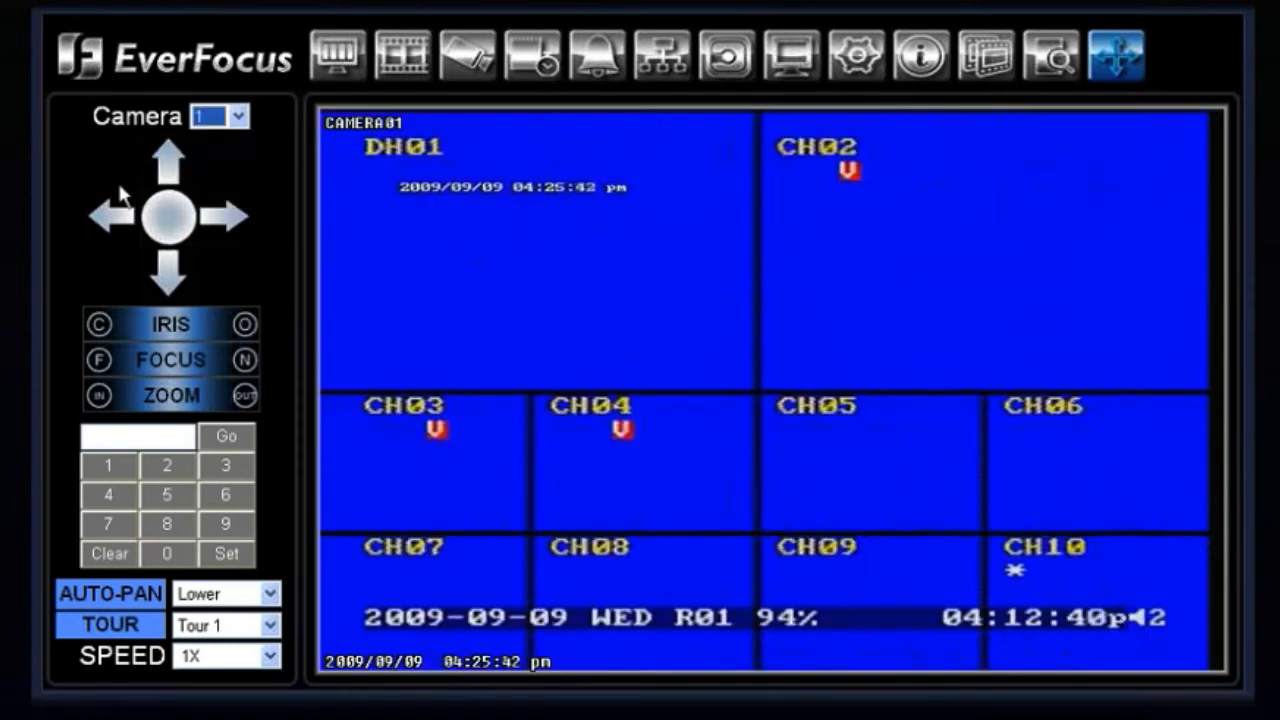
pyautogui.moveTo(168, 213)
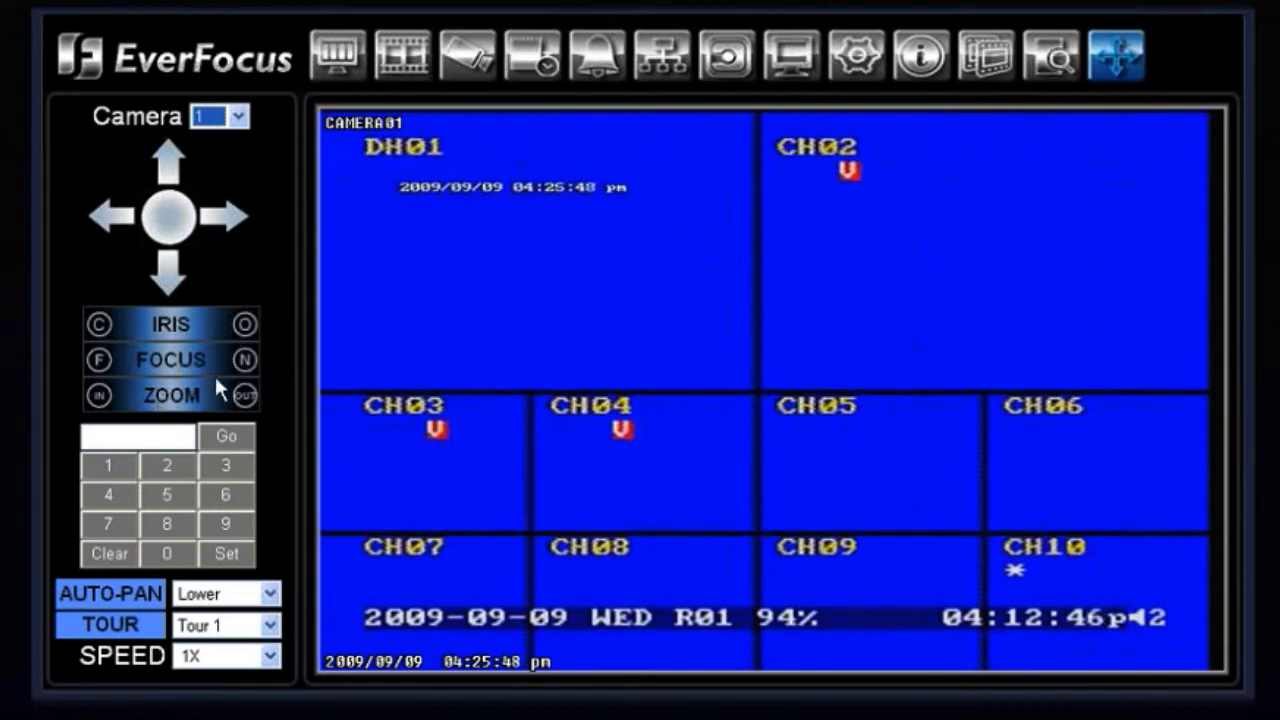
# Step: Store preset 001 for camera 1 and confirm the success message
pyautogui.click(108, 466)
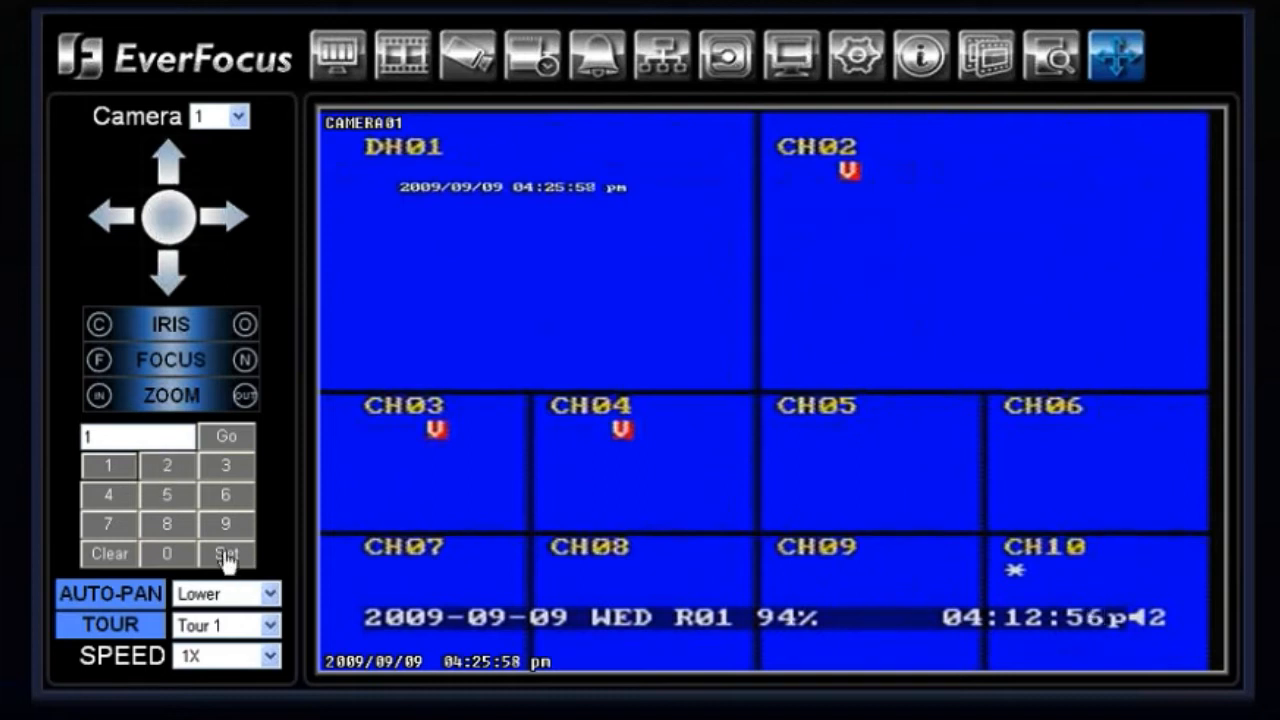
pyautogui.moveTo(108, 466)
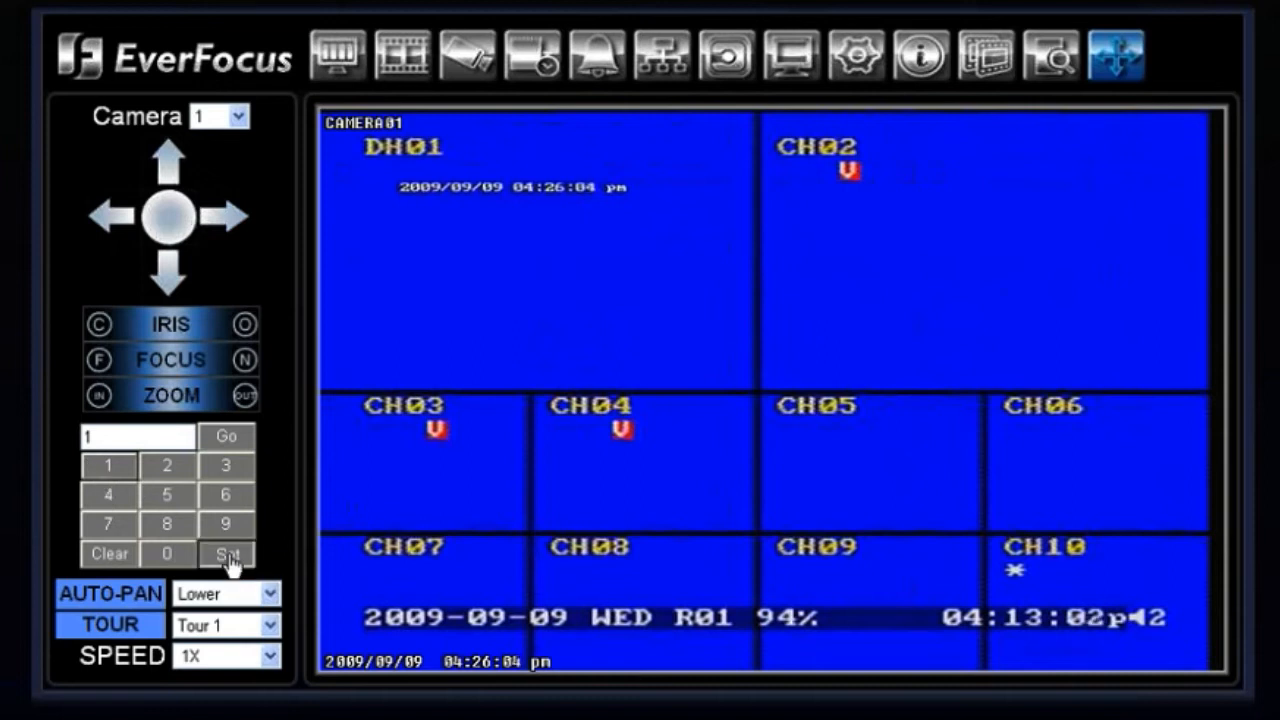
pyautogui.click(226, 554)
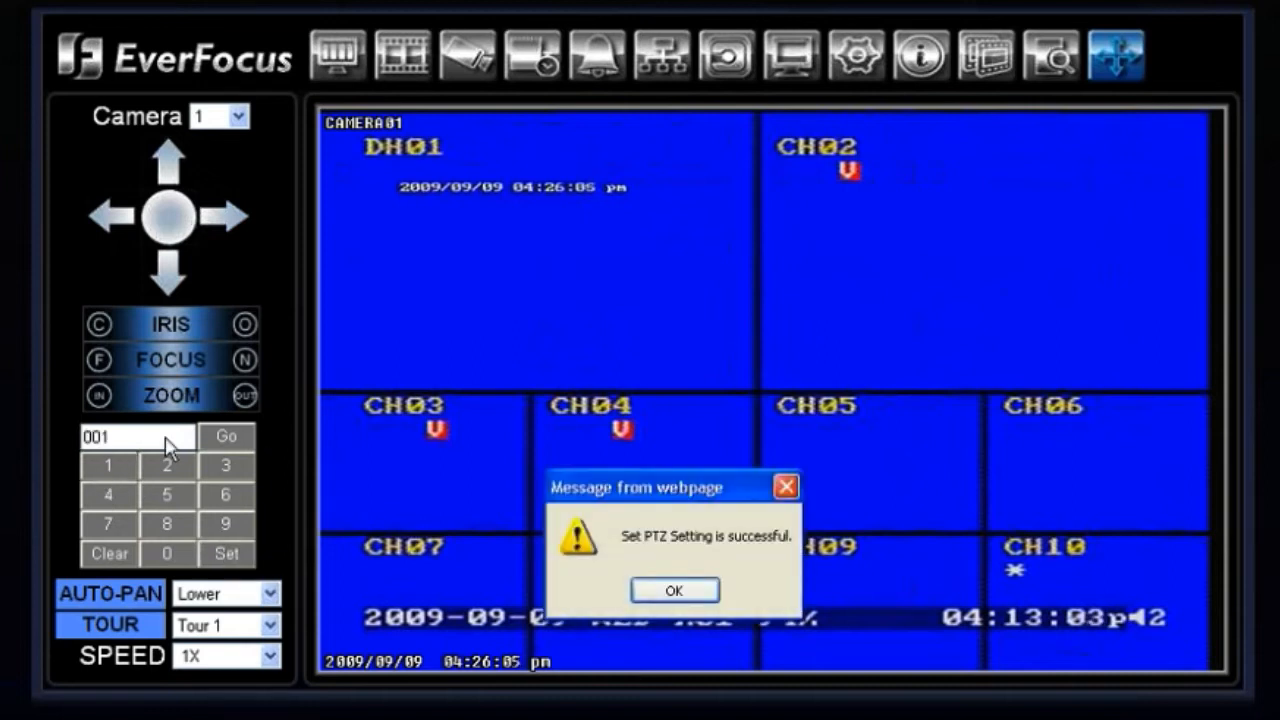
pyautogui.moveTo(720, 558)
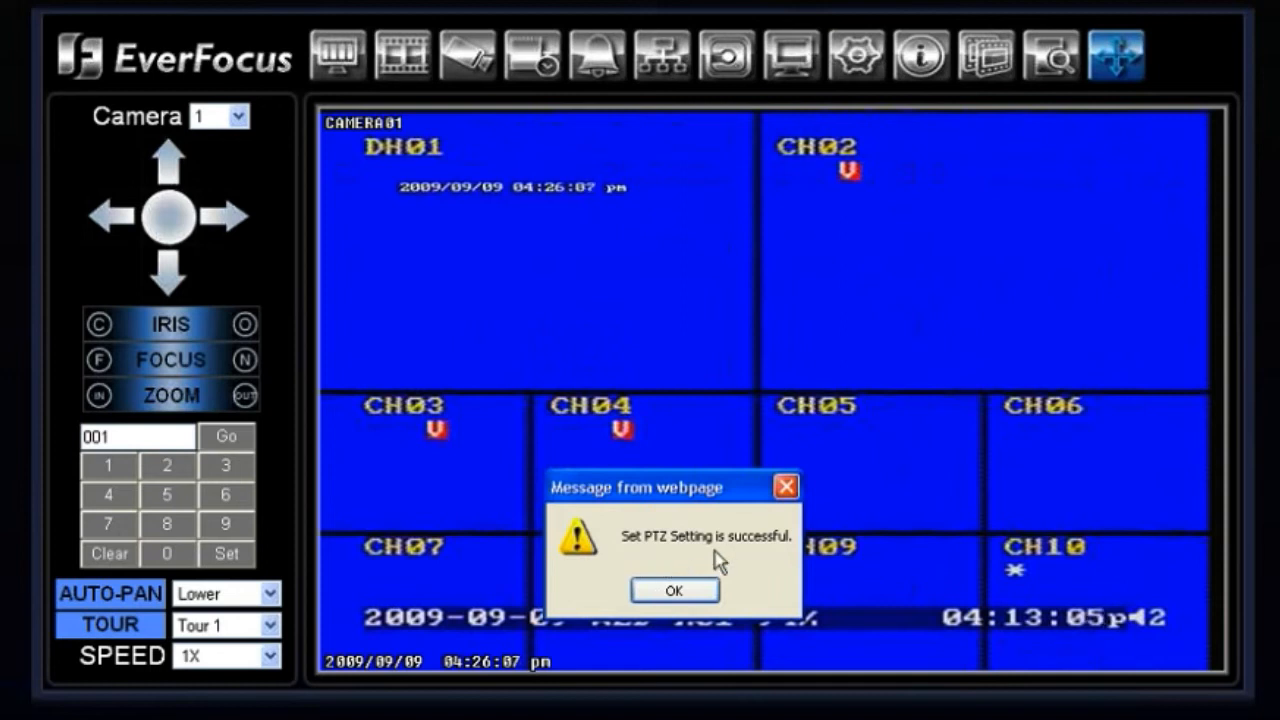
pyautogui.click(673, 589)
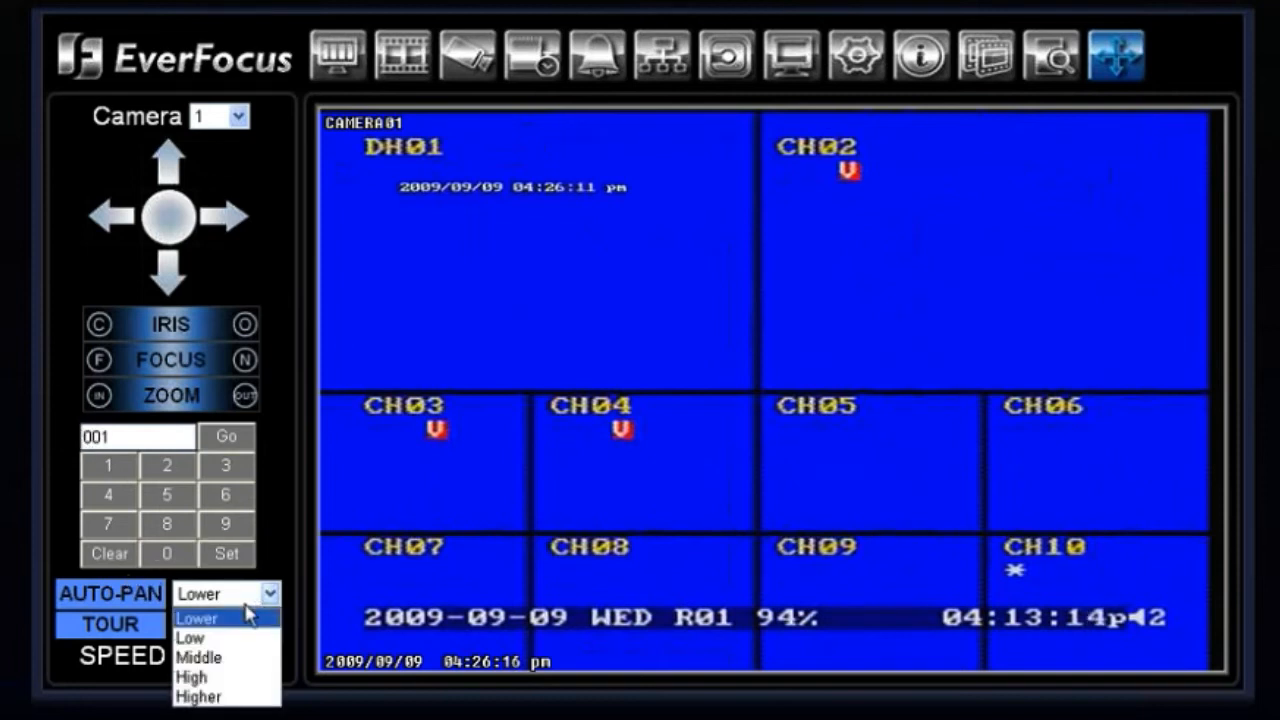
# Step: Leave auto-pan speed at Lower and set the tour to Tour 3
pyautogui.click(198, 617)
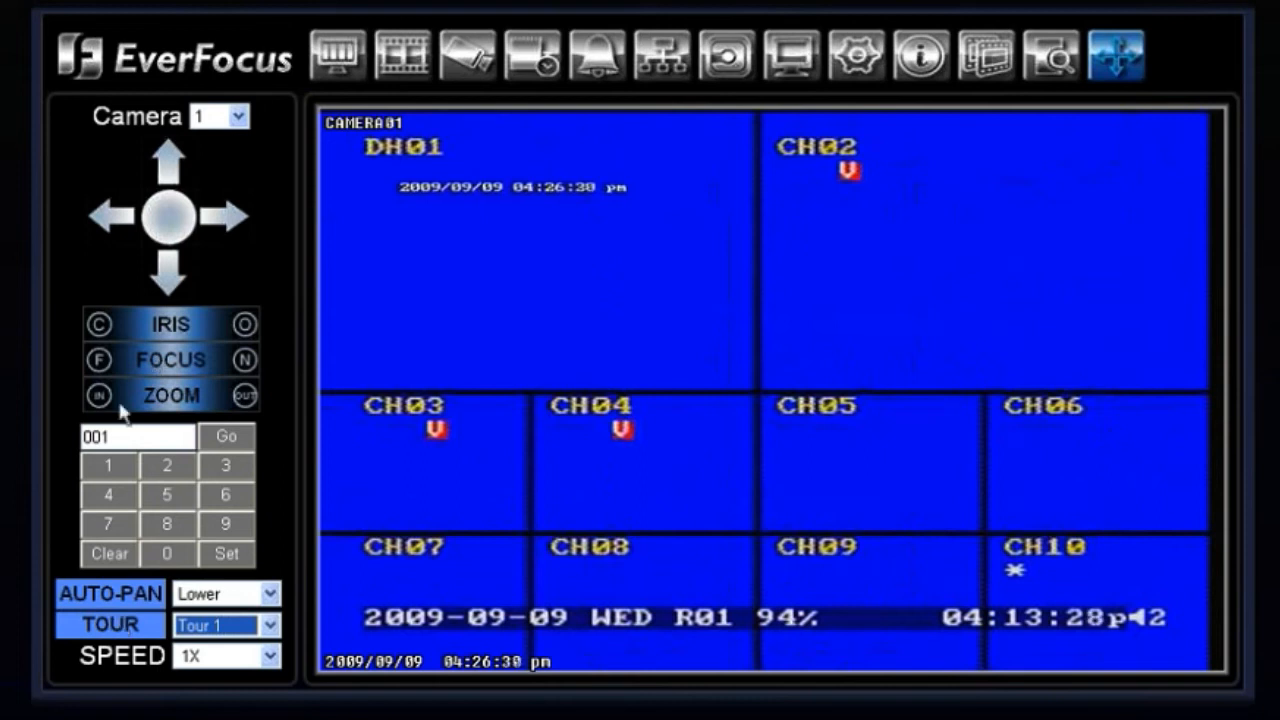
pyautogui.click(268, 624)
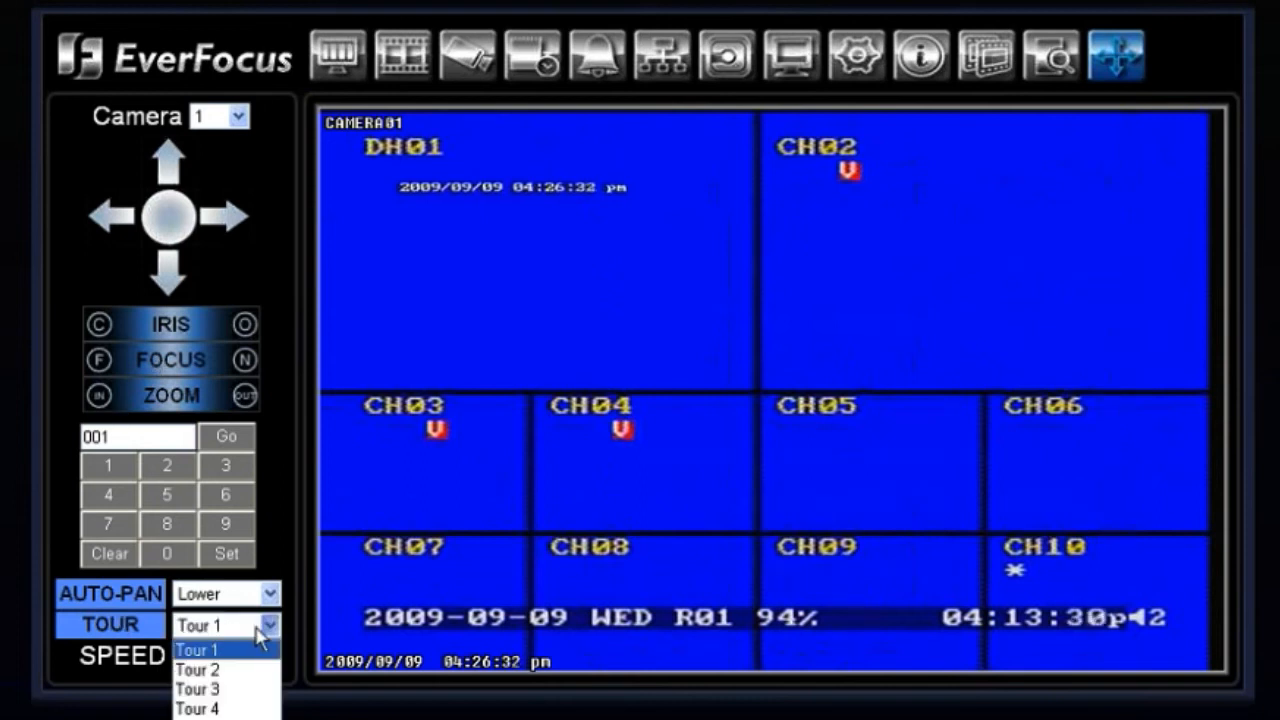
pyautogui.click(197, 689)
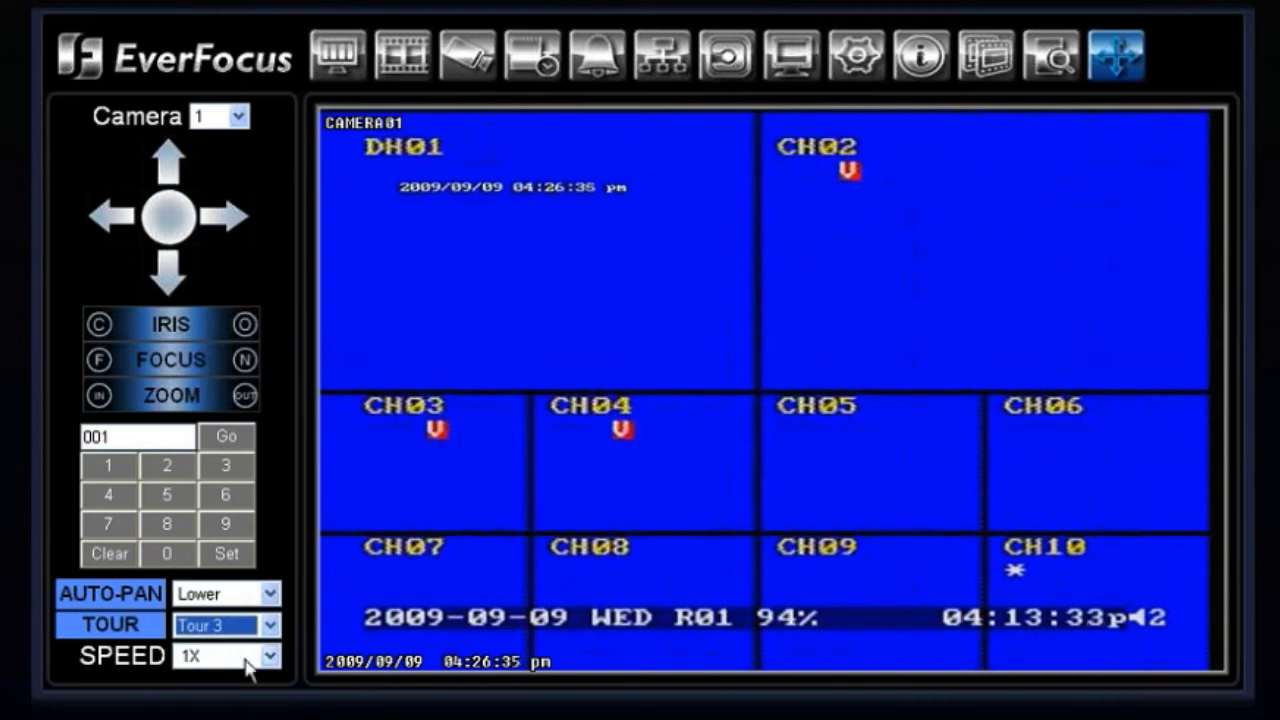